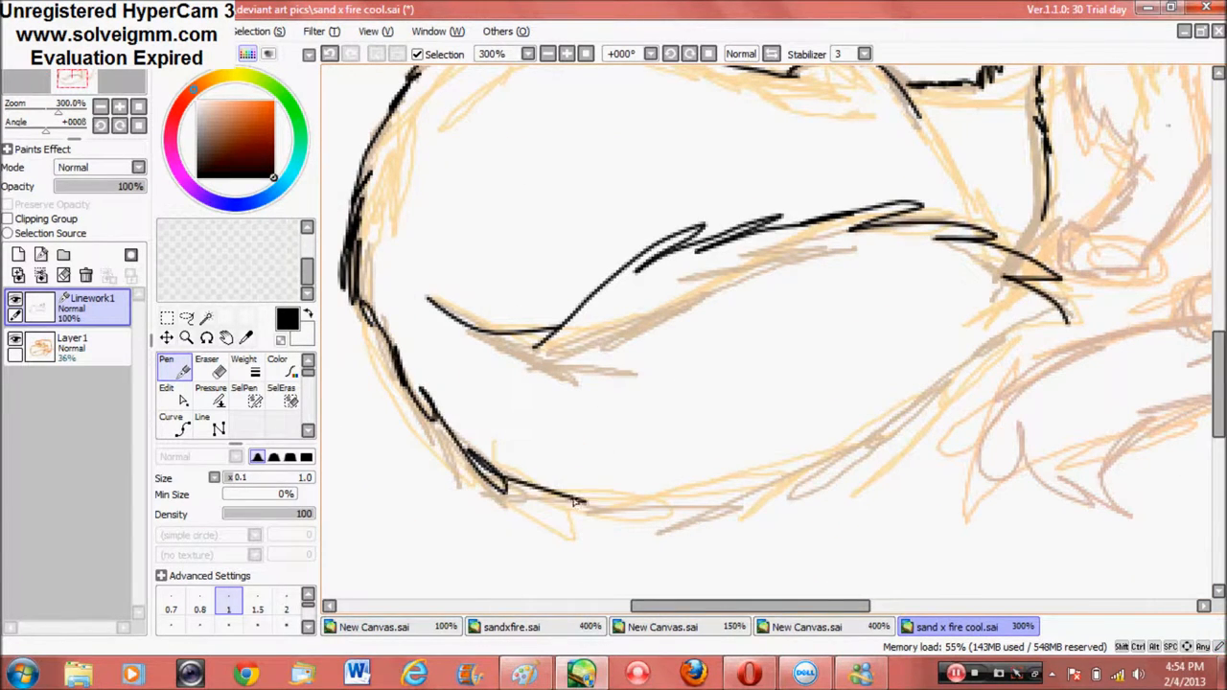
Step: Ink clean black outlines of the two cuddling cats over the orange sketch on Linework1
scroll(down, 3)
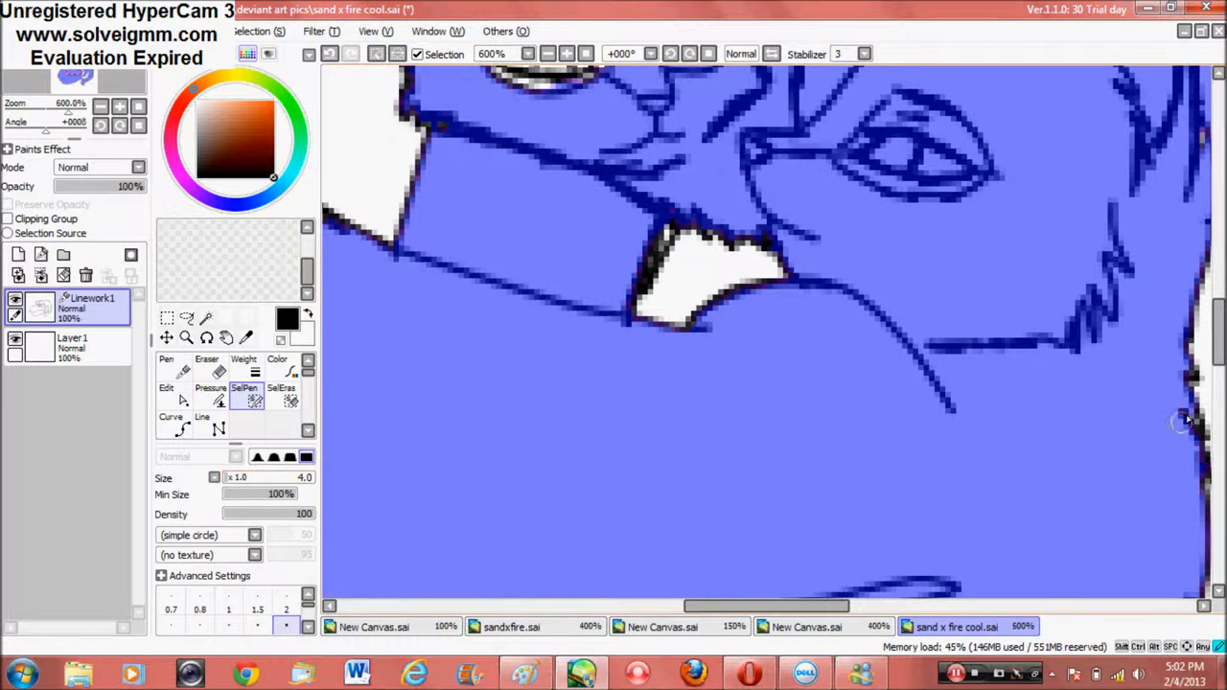
Step: Select the cats' interior with the Magic Wand ready for an orange base fill
click(207, 319)
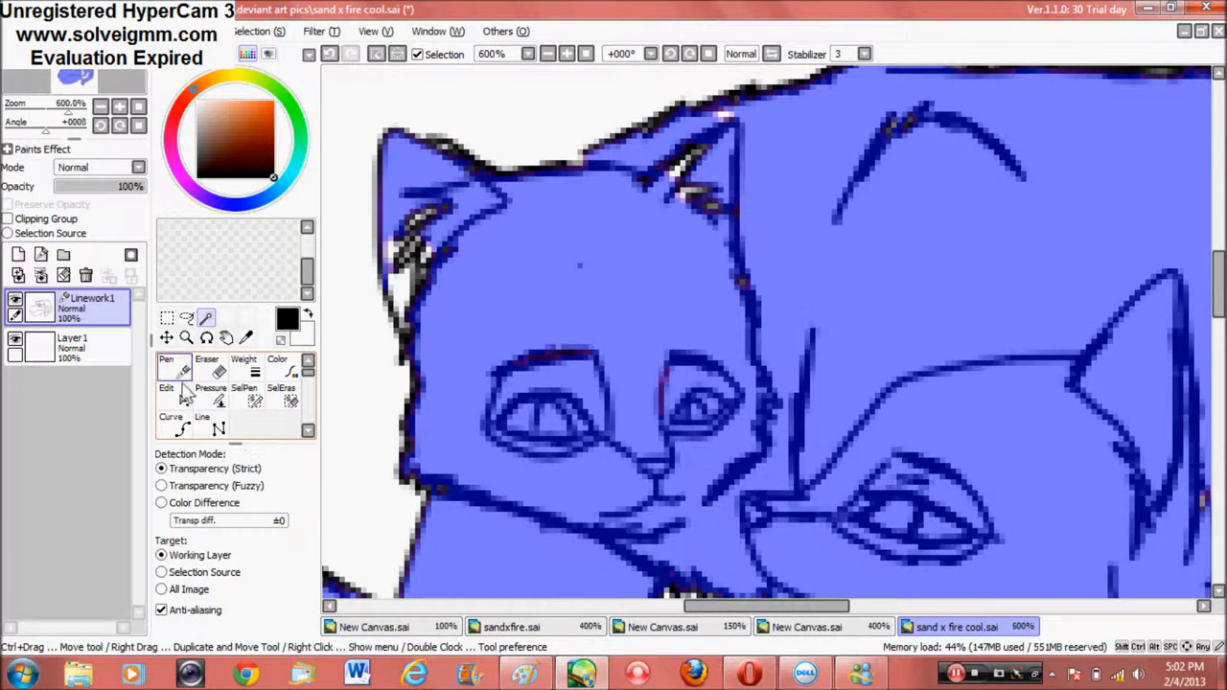
click(244, 393)
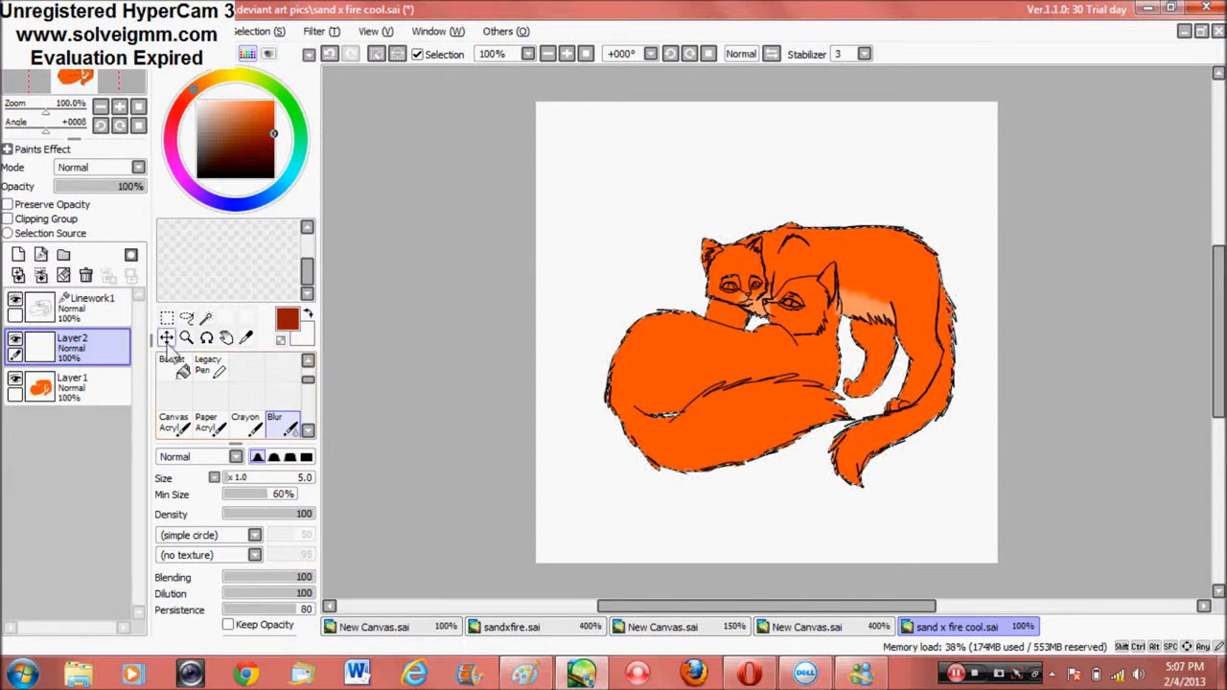
Step: Pencil stripe shapes on the tabby's back and bucket-fill them dark orange
click(169, 364)
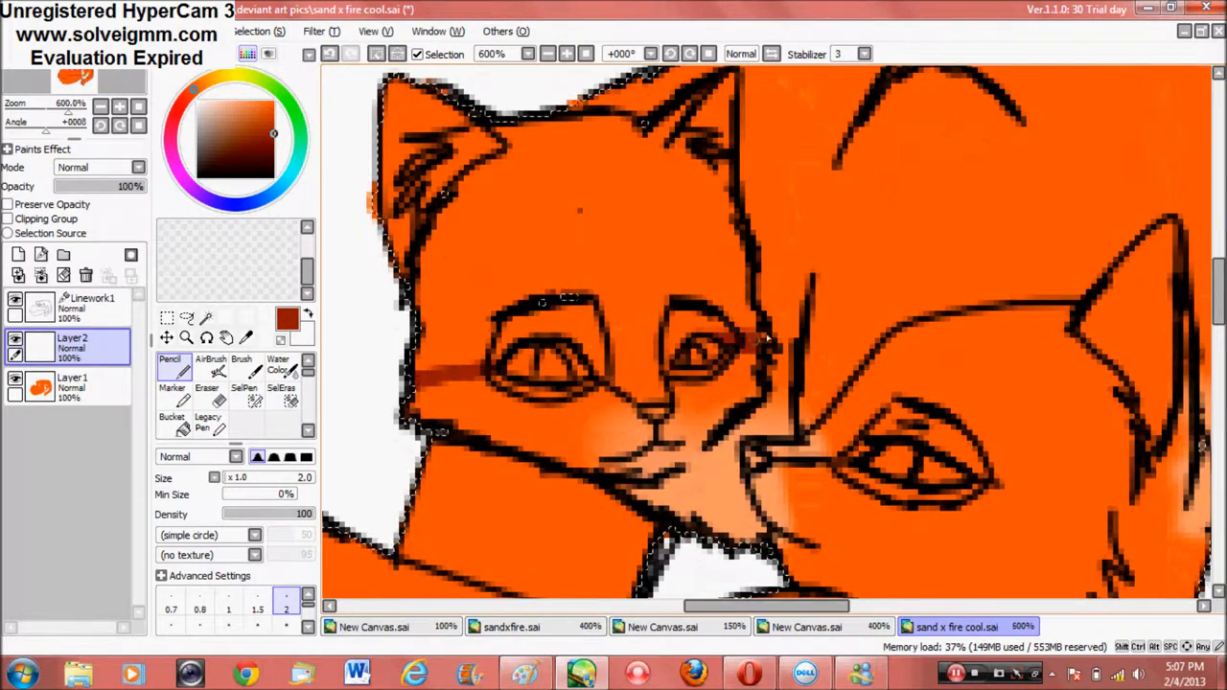
scroll(up, 3)
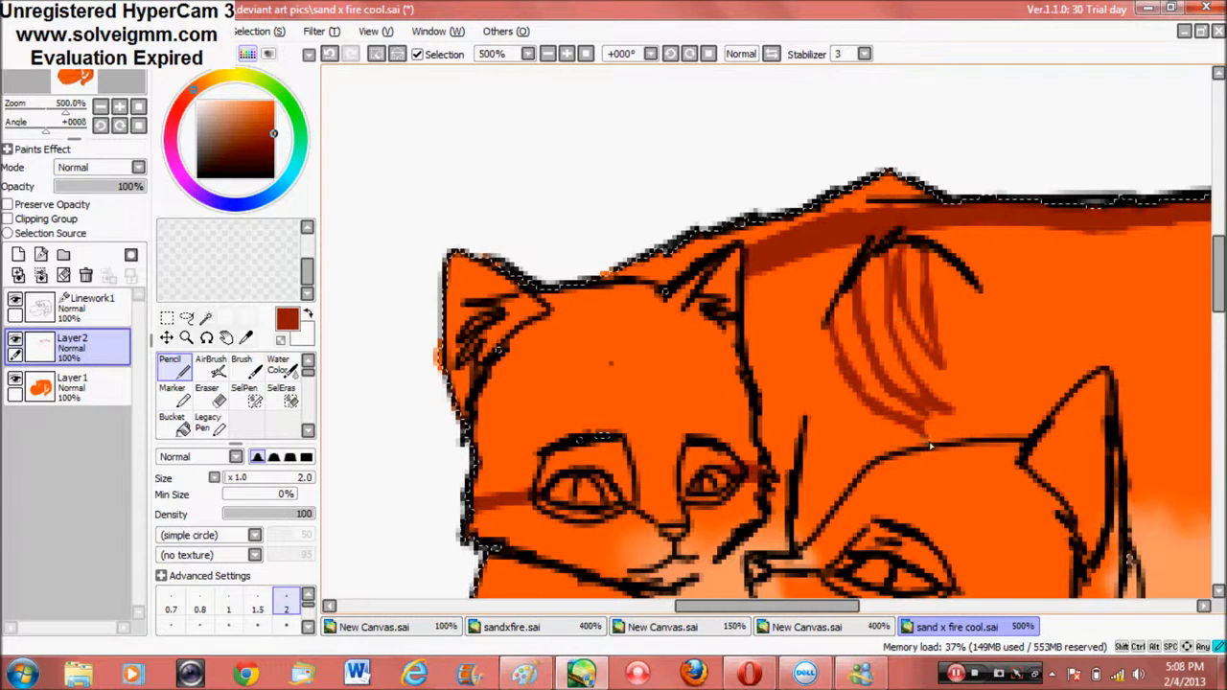
click(172, 418)
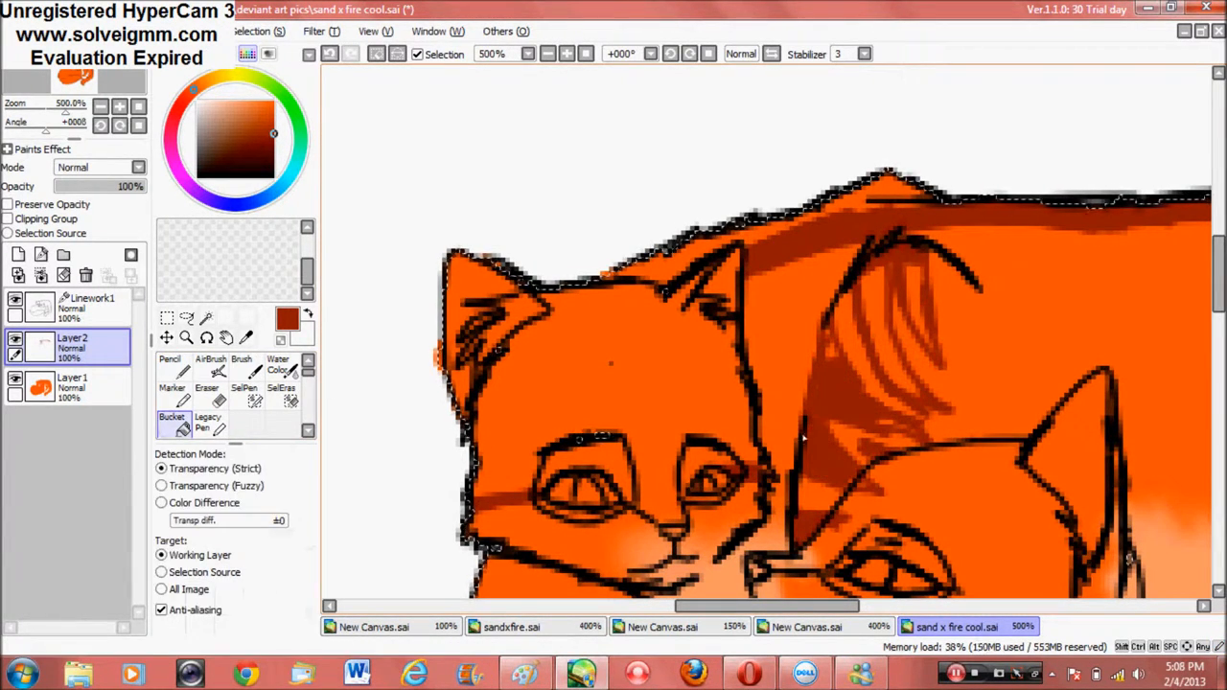
click(169, 364)
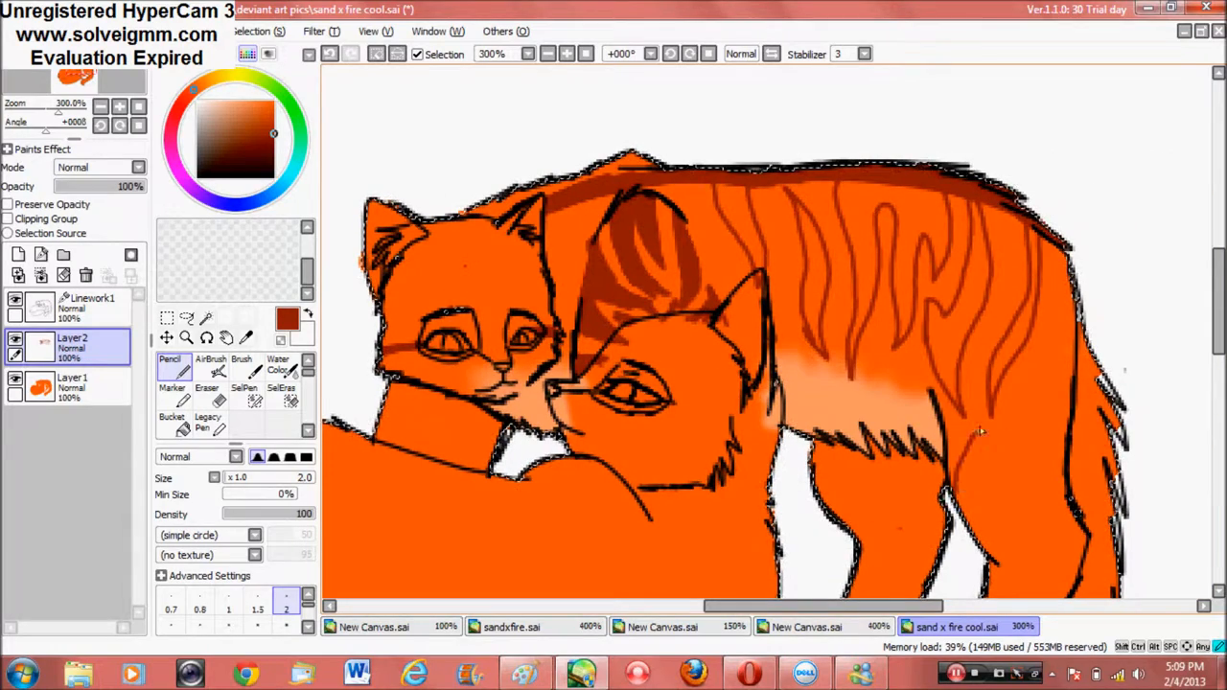
scroll(down, 3)
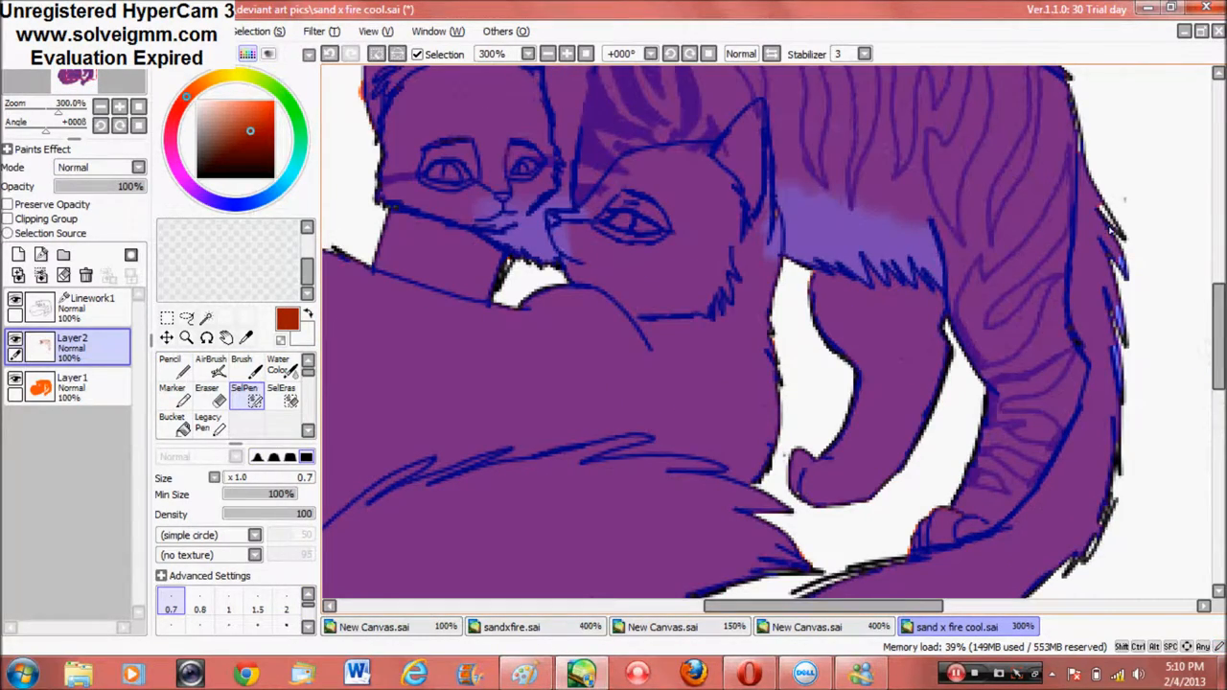
Step: Outline and fill dark orange stripes along the tabby's tail
click(169, 364)
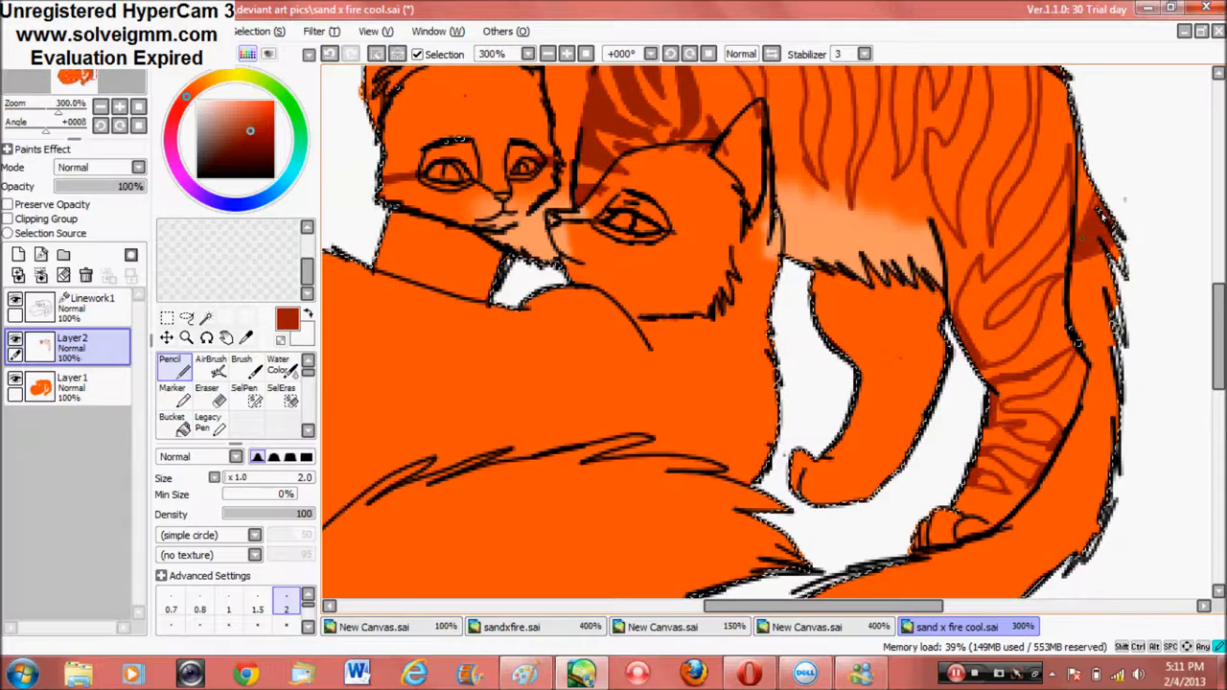
scroll(down, 3)
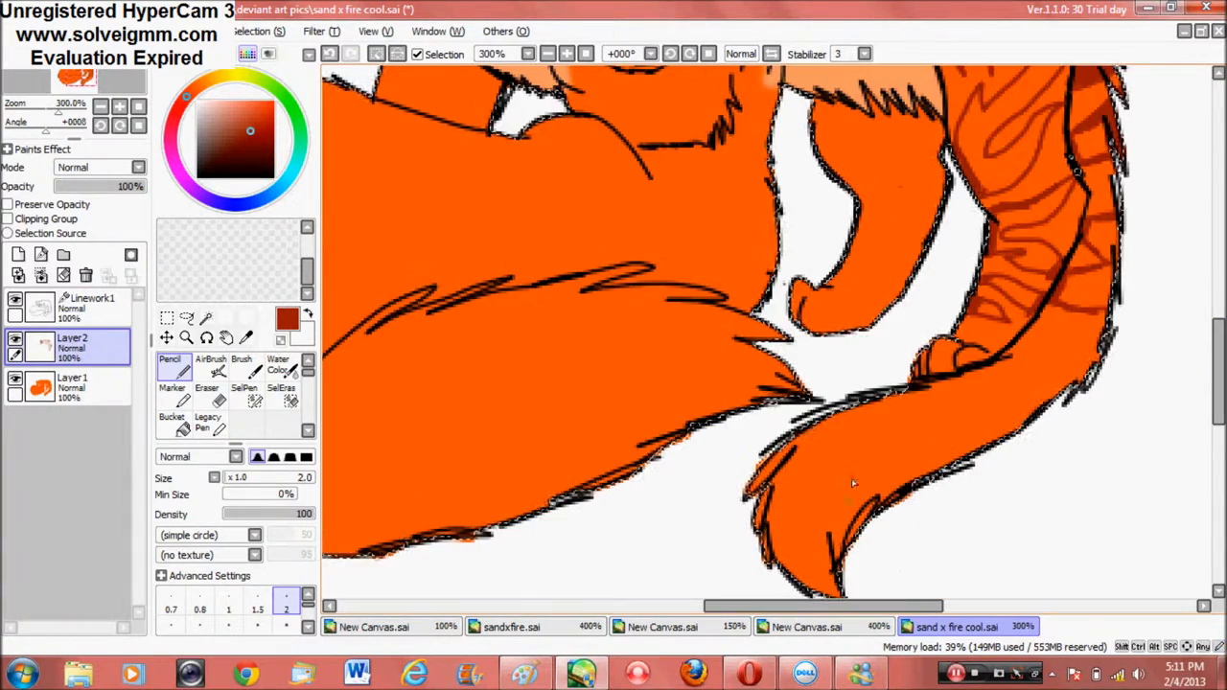
click(173, 420)
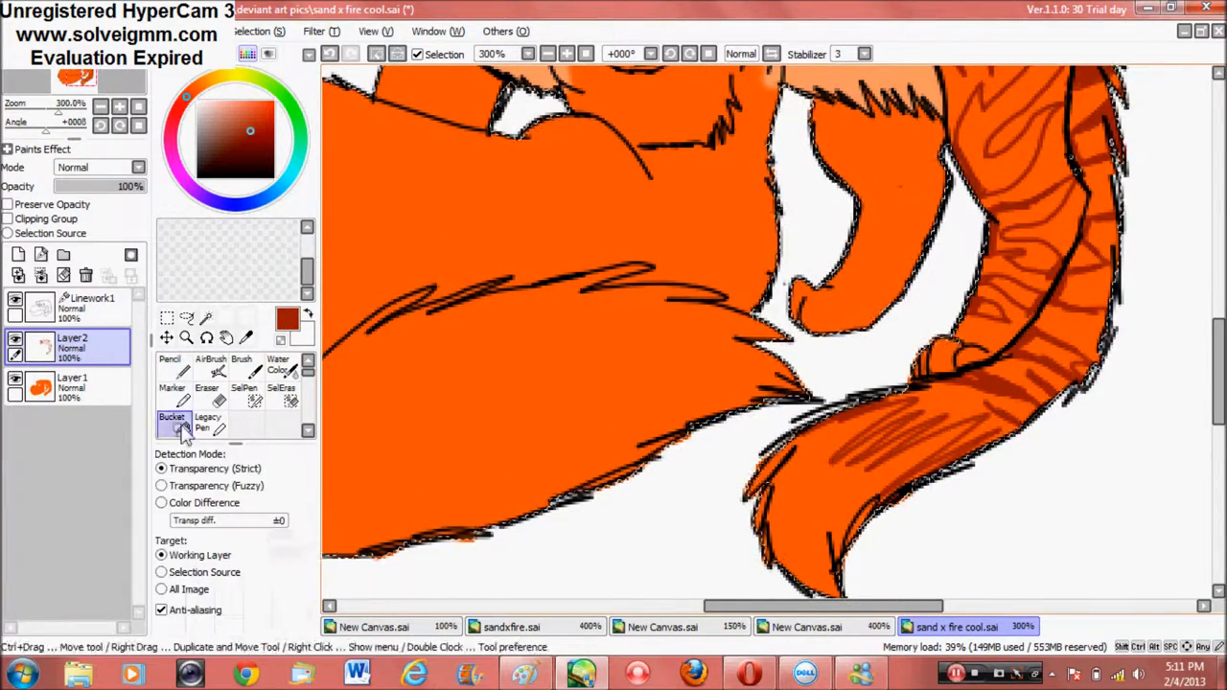
click(211, 364)
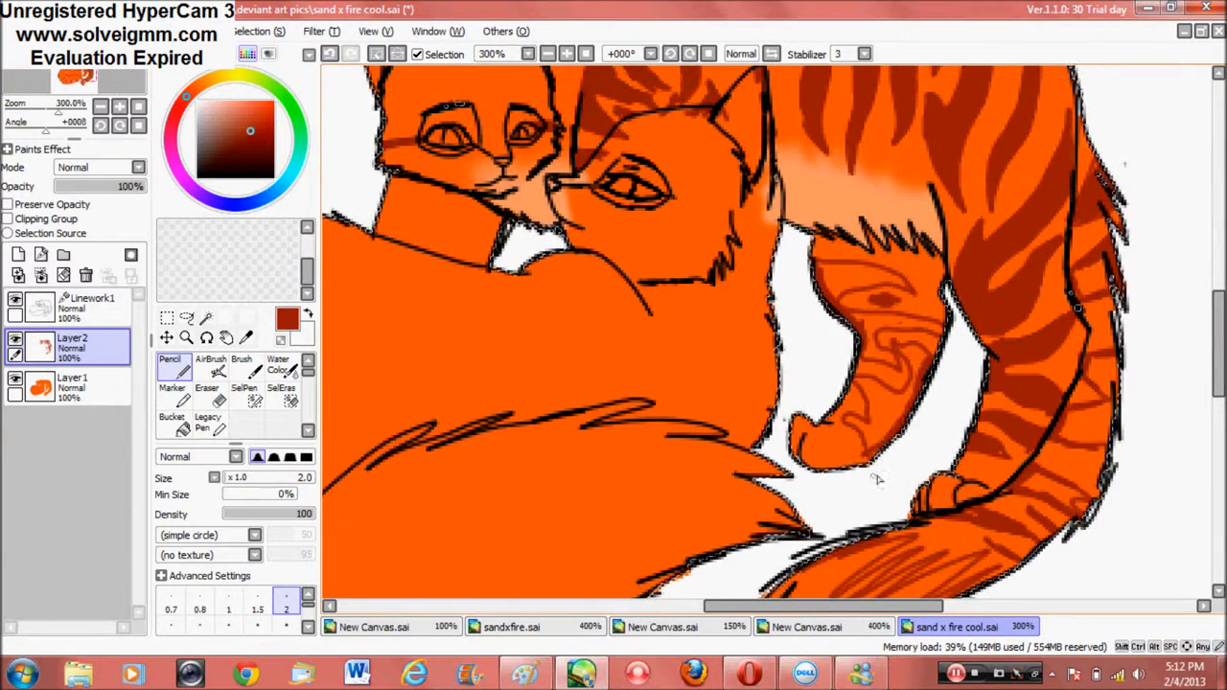
Step: Fill the dark orange stripes on the tabby's legs and head
click(172, 422)
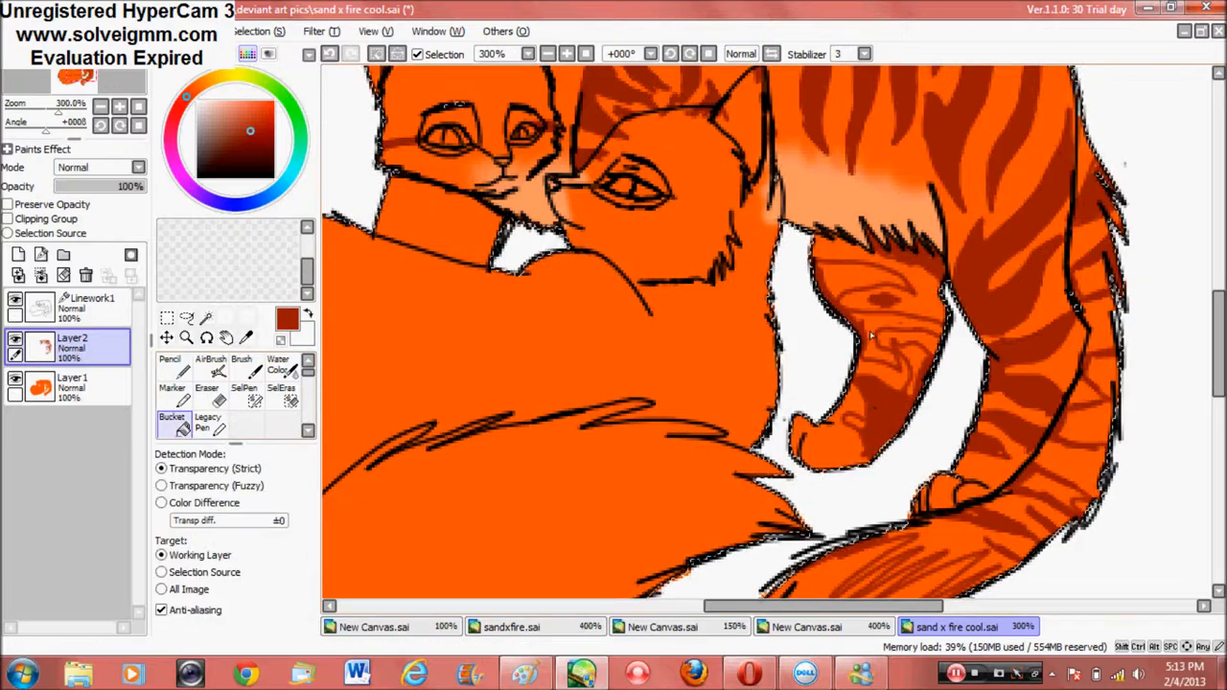
click(169, 360)
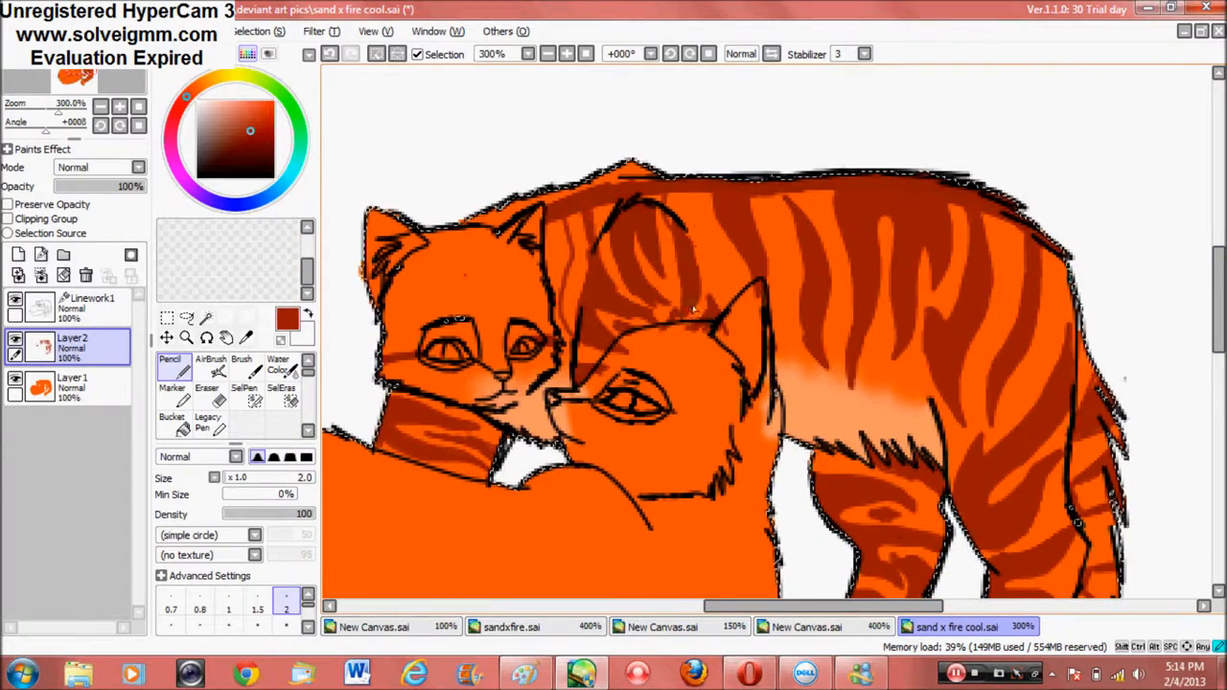
click(173, 420)
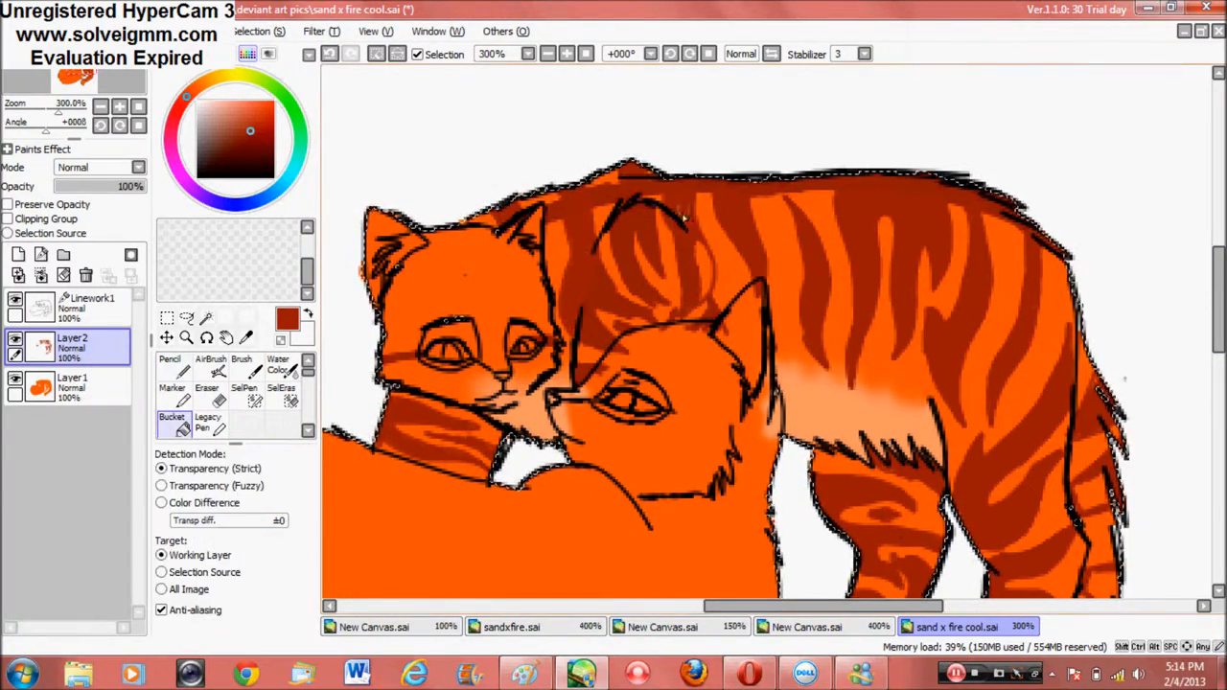
click(171, 364)
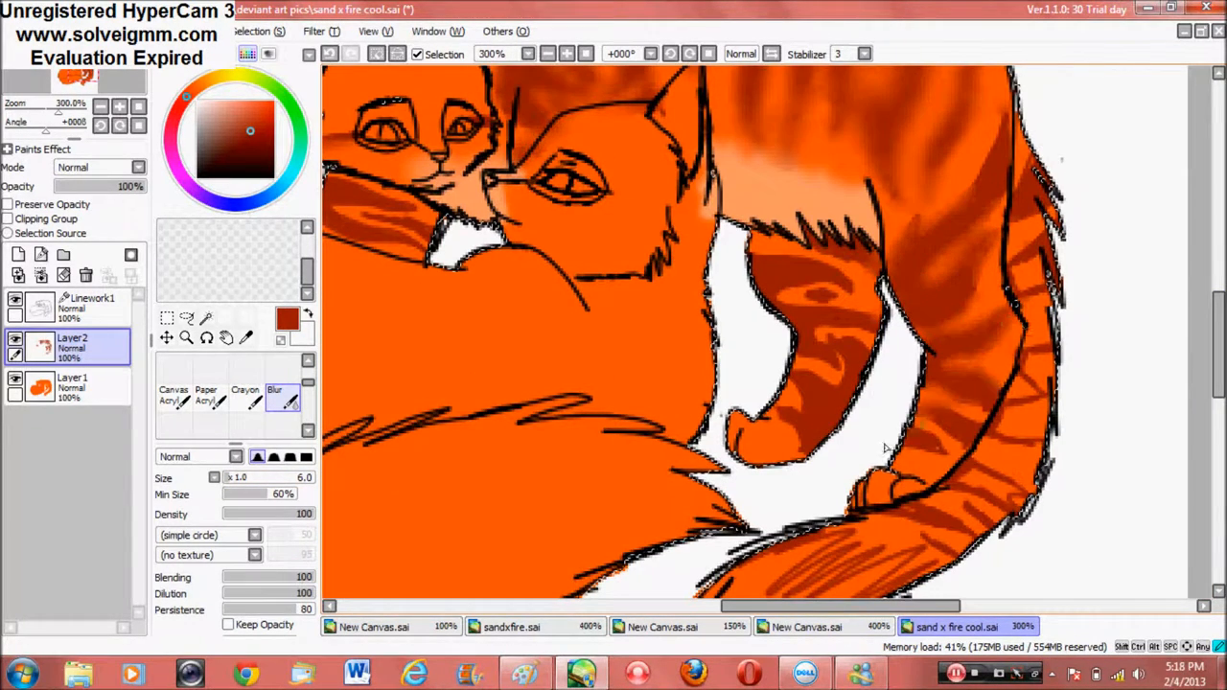
Step: Return to the Pencil after blurring the leg stripes, ready to colour the second cat cream
click(168, 364)
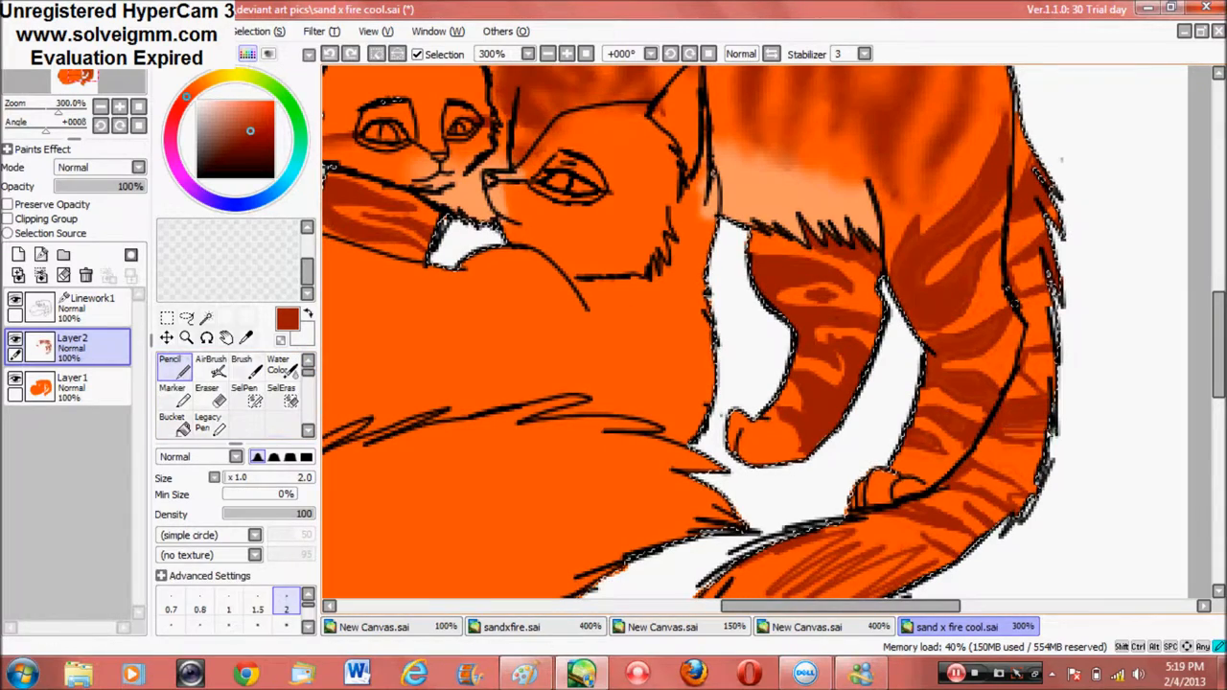
scroll(down, 3)
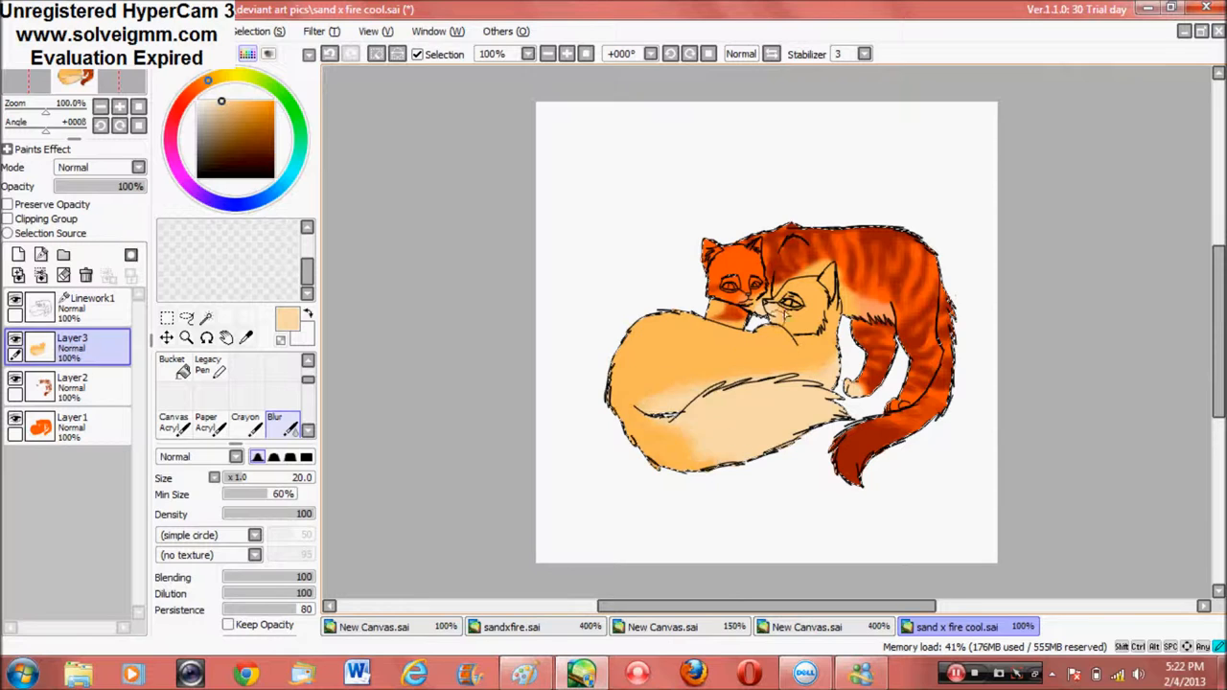
Step: Pencil brown shading on Layer 4 and set it to Multiply over the cream coat
click(207, 401)
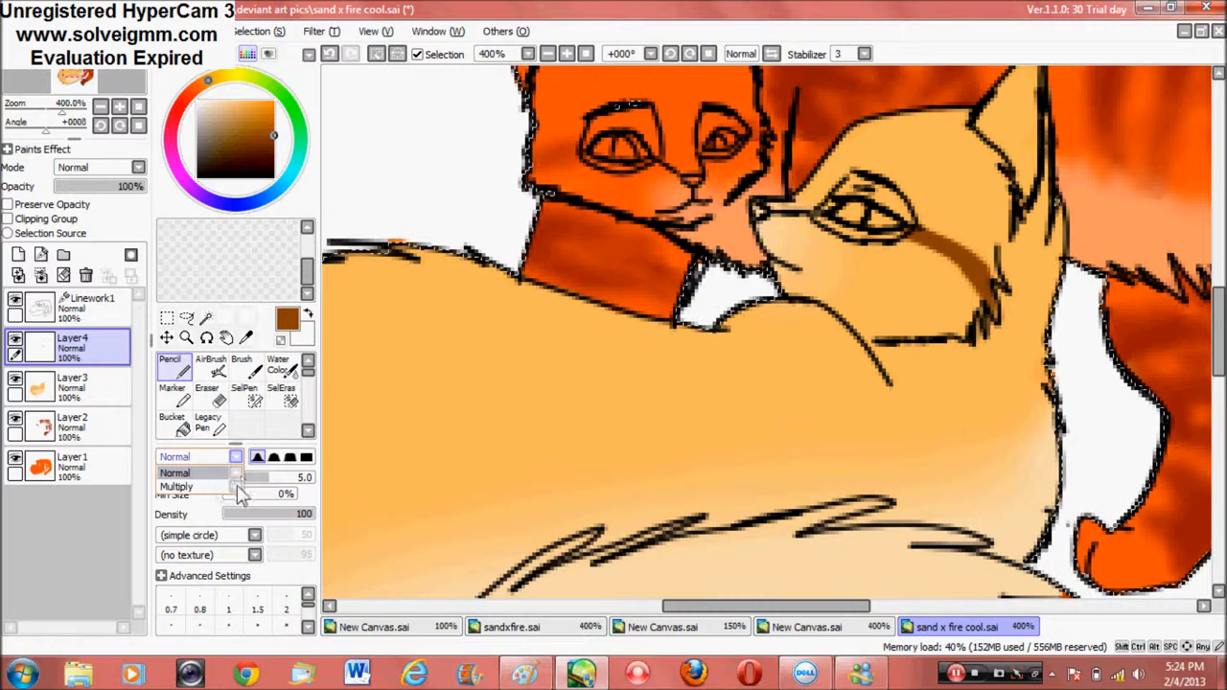
click(177, 471)
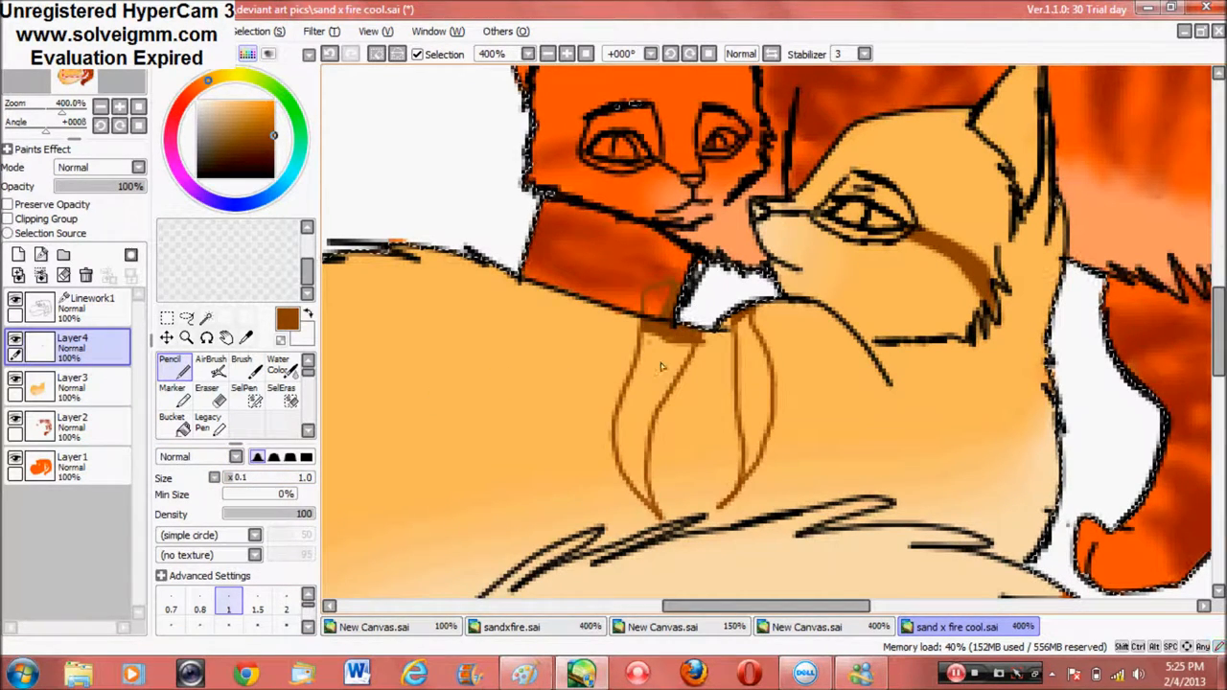
Step: Stroke a brown tabby stripe across the pale cat's shoulder and chest
drag(652, 374, 814, 508)
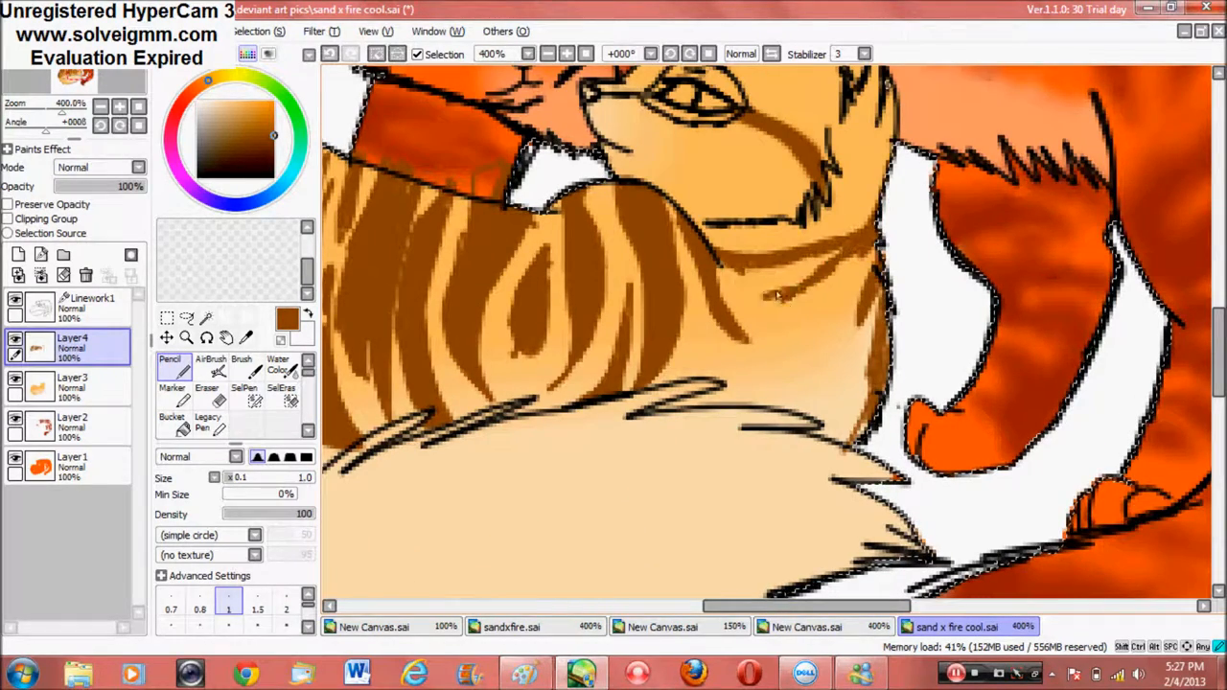
Step: Blur the brown stripes into the pale cat's fur before starting Layer5
scroll(down, 3)
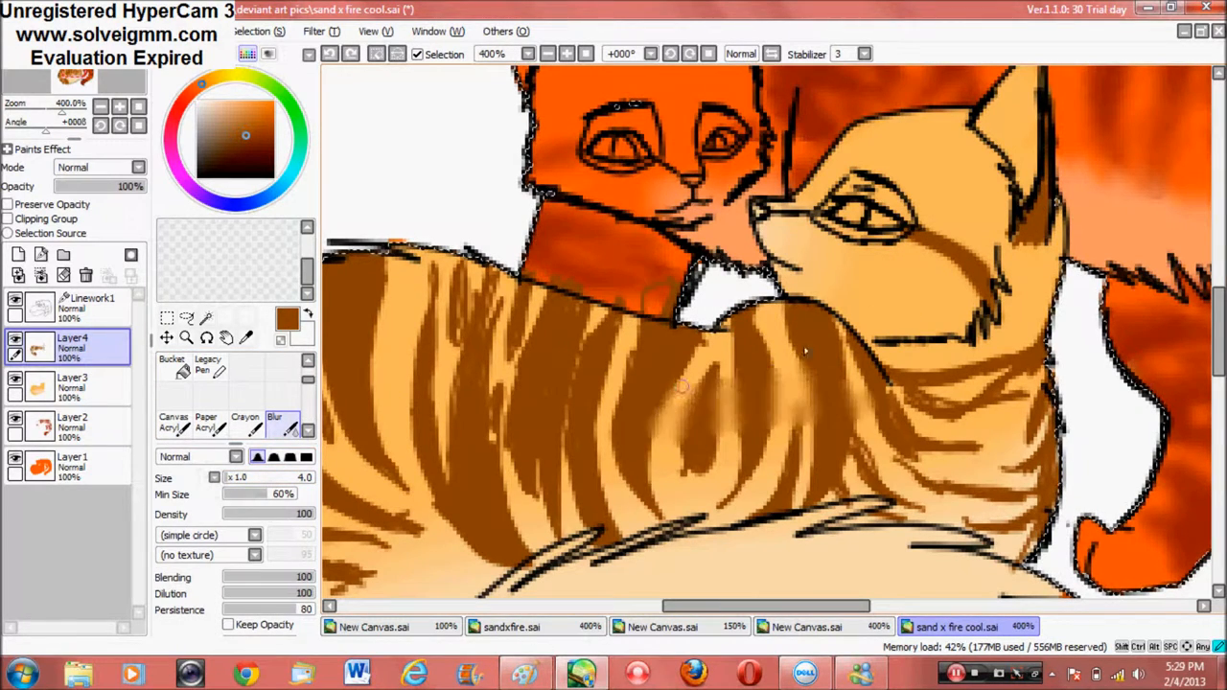
drag(805, 352, 623, 502)
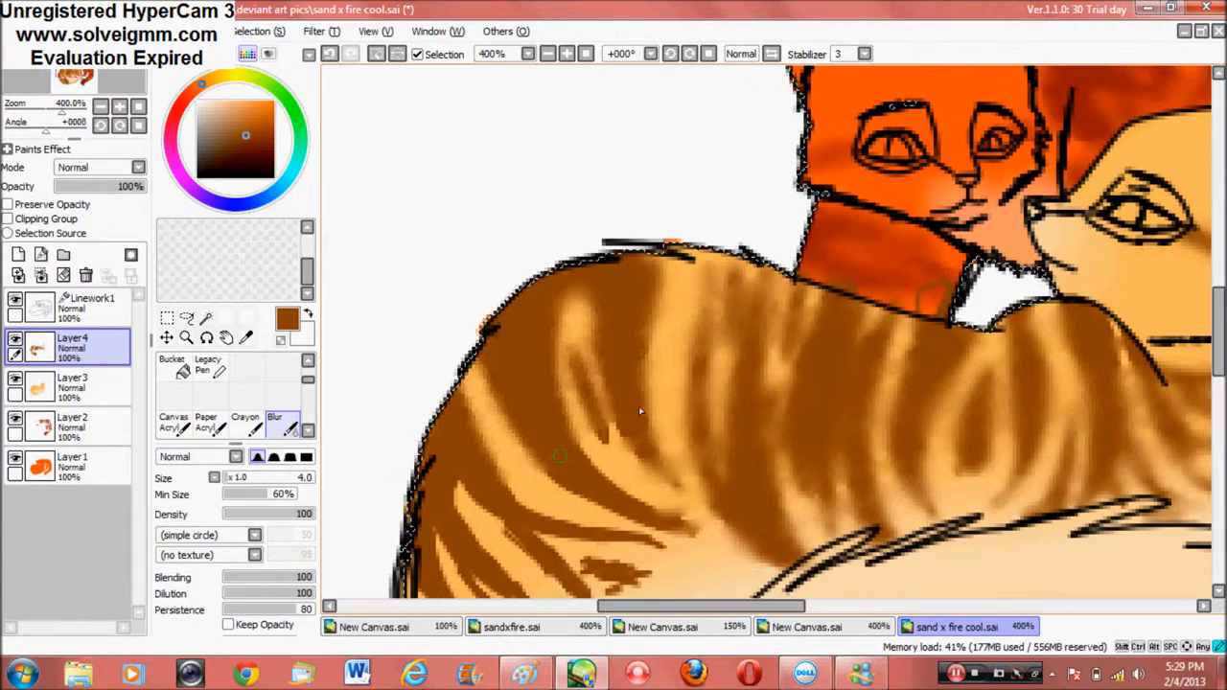
scroll(down, 3)
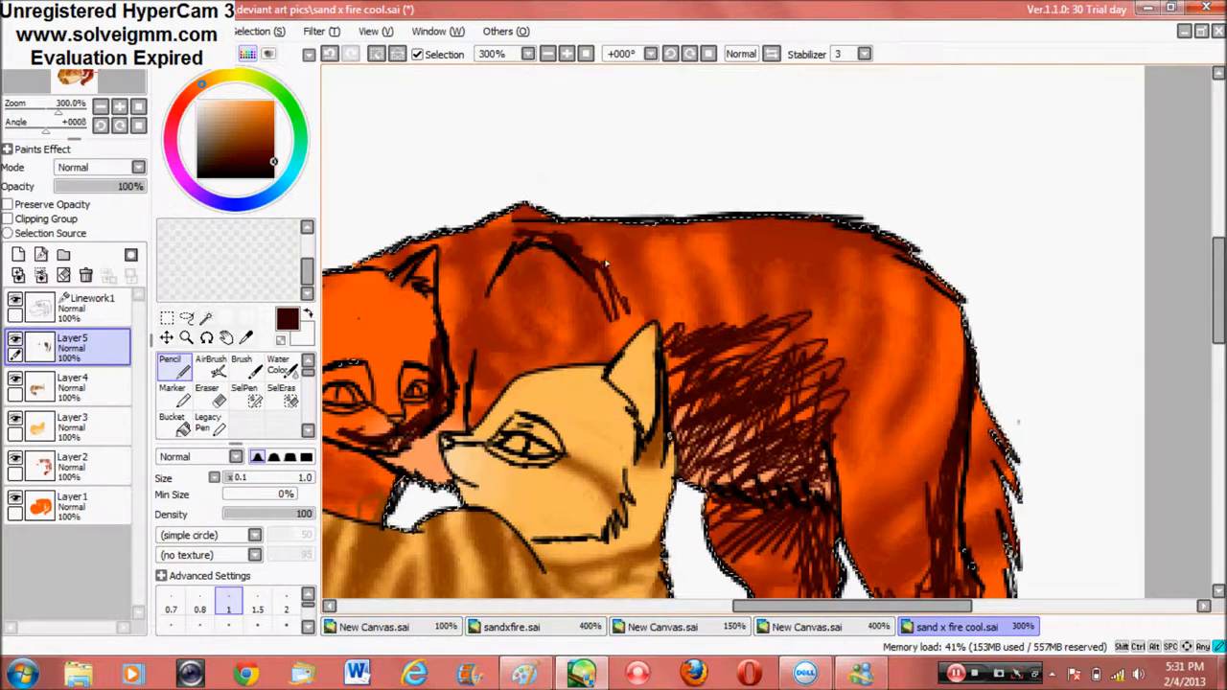
Step: Paint and blur dark red shading and white highlights on Layer5, then view the whole drawing
scroll(down, 3)
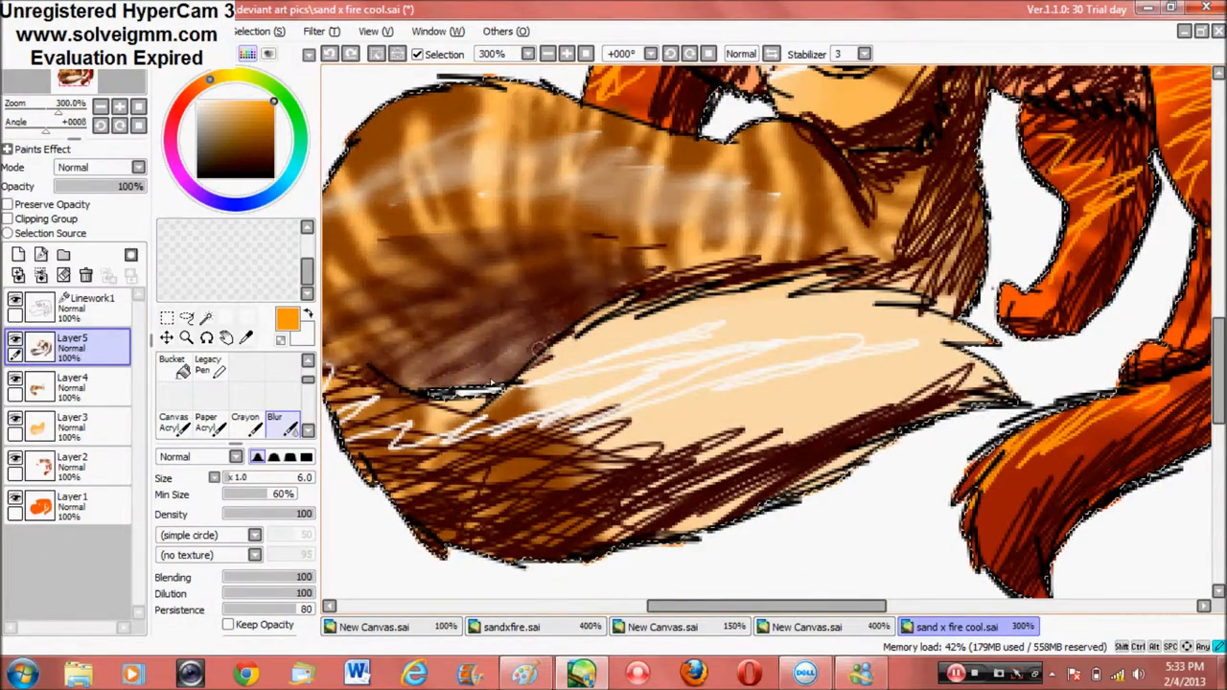
scroll(down, 3)
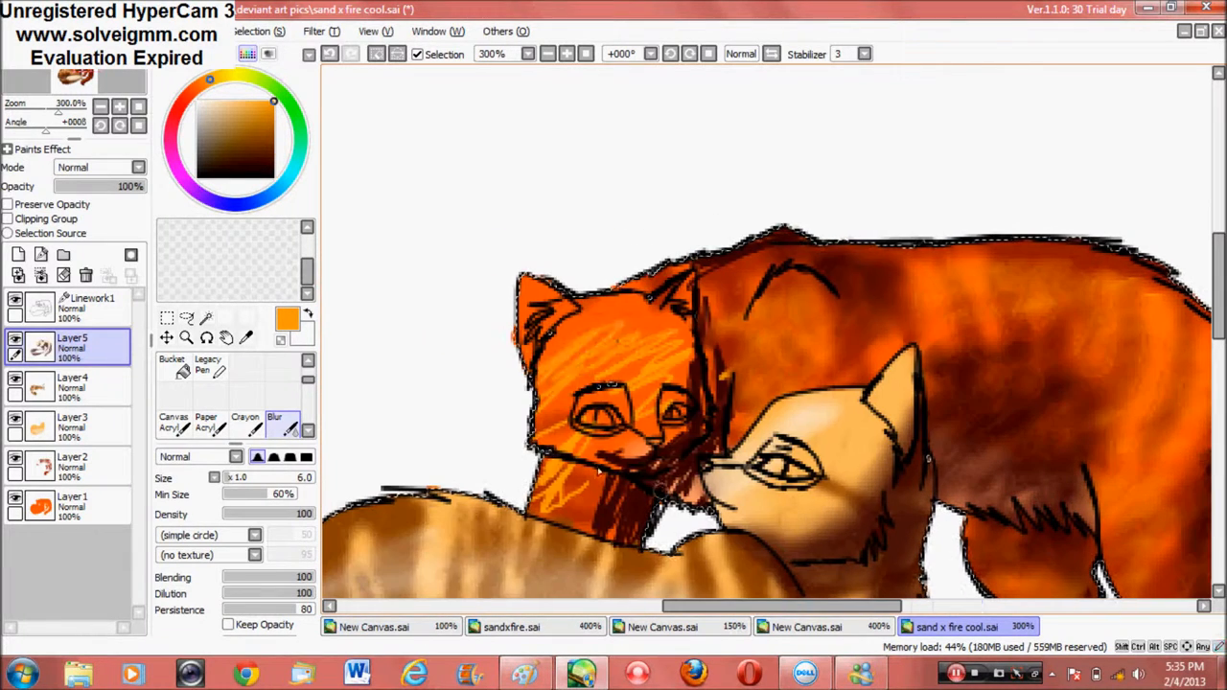
click(586, 54)
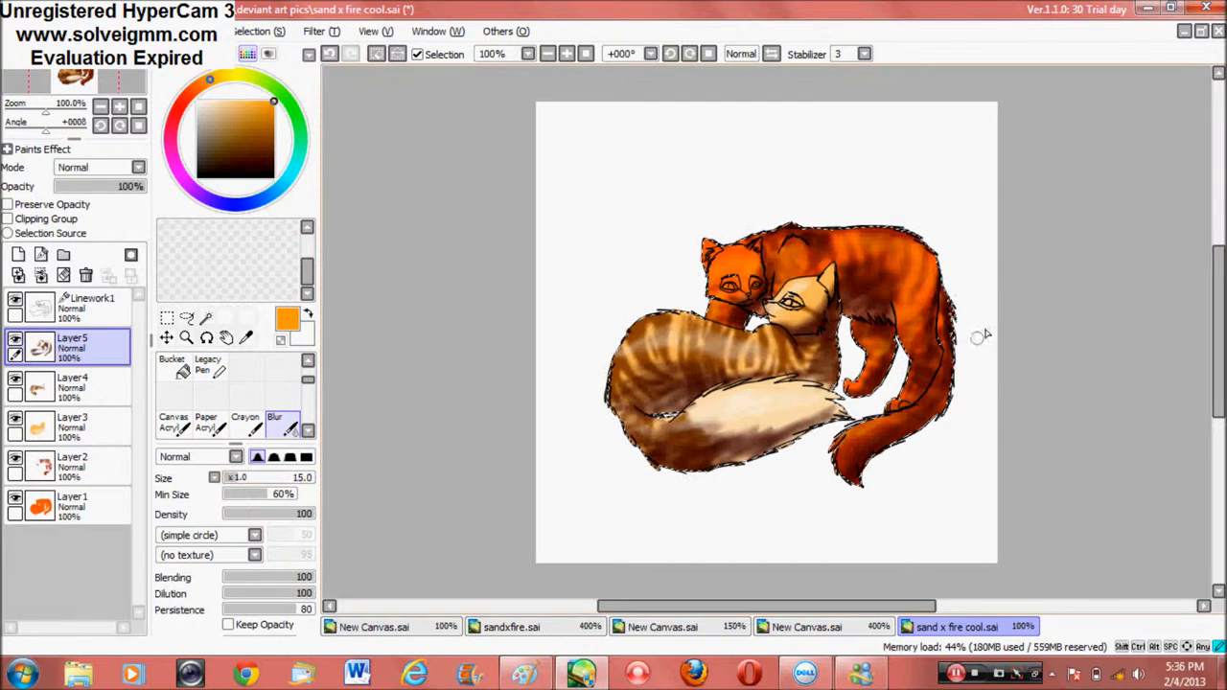
Step: Zoom into the orange cat's head, shade it dark red on Layer6, and zoom back to 100%
click(73, 465)
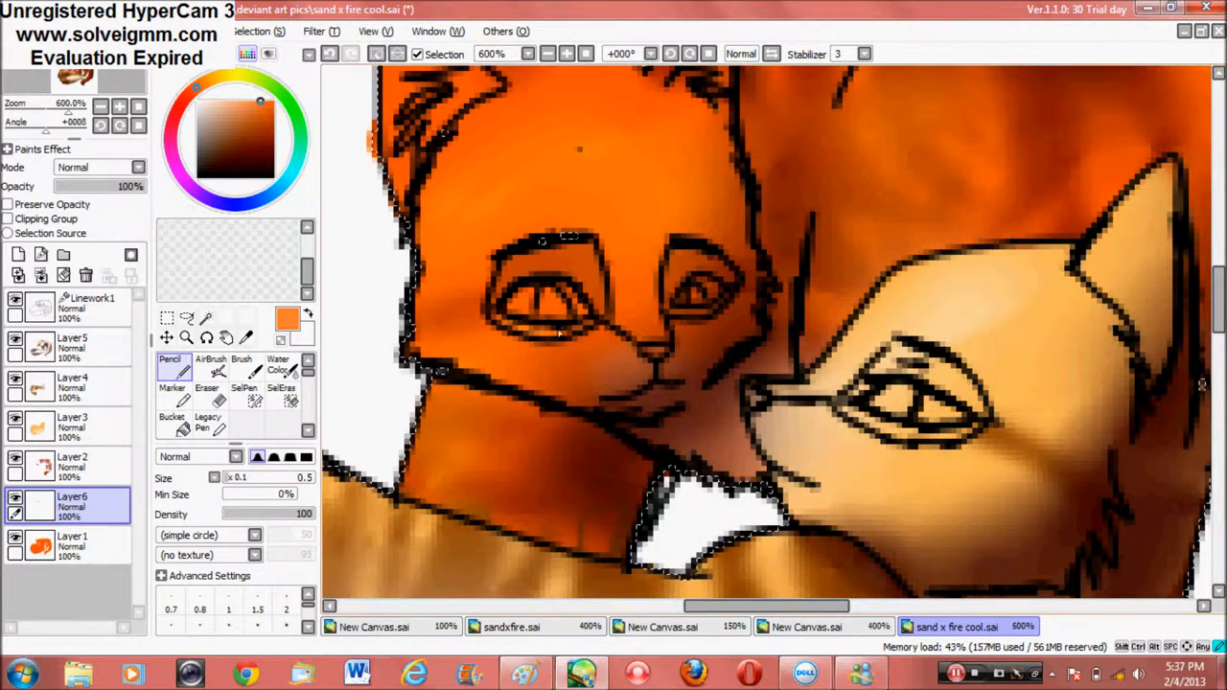
click(73, 421)
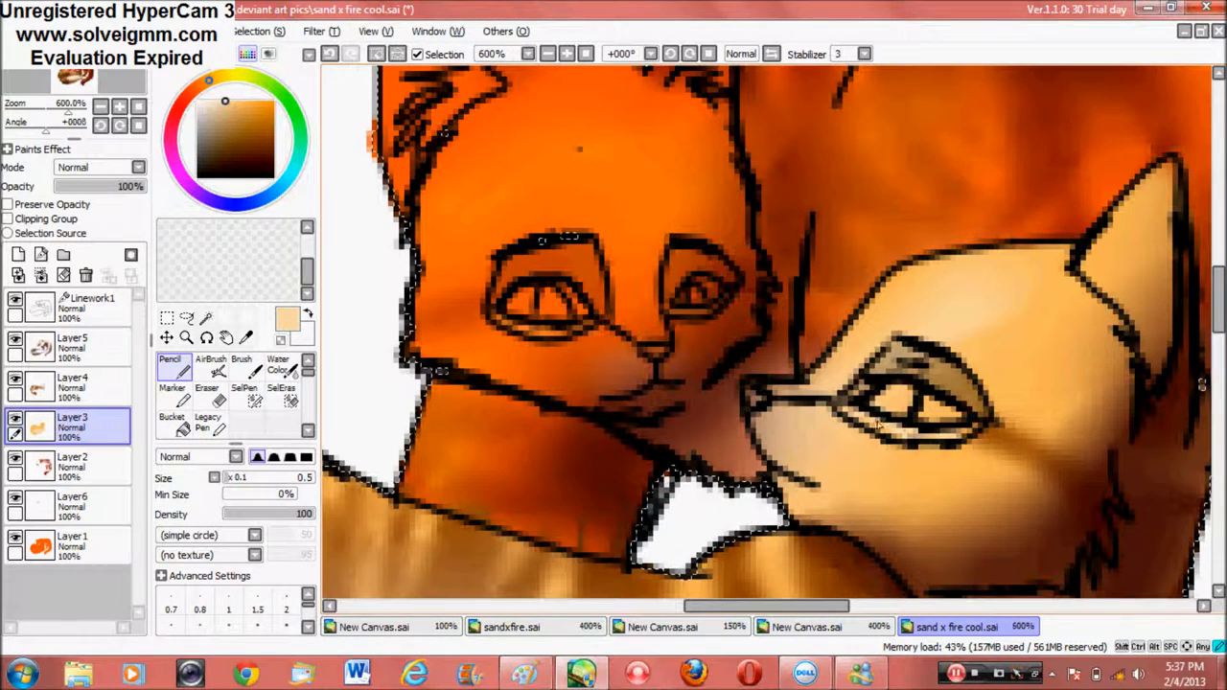
click(73, 502)
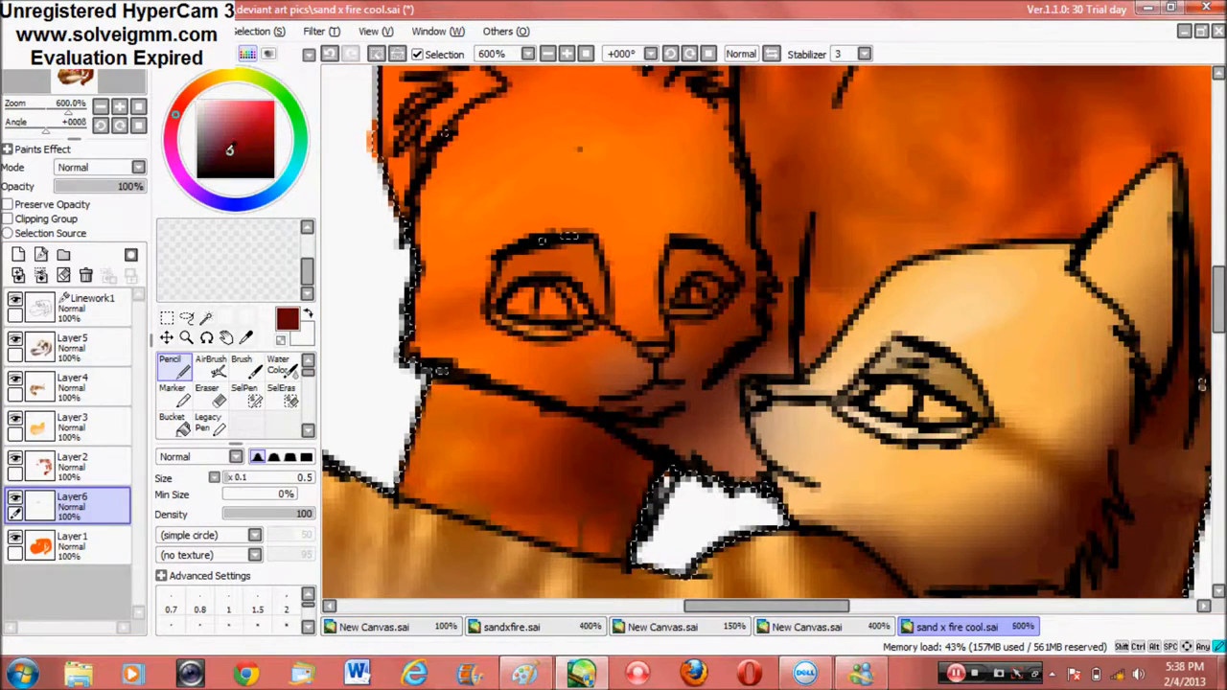
click(73, 421)
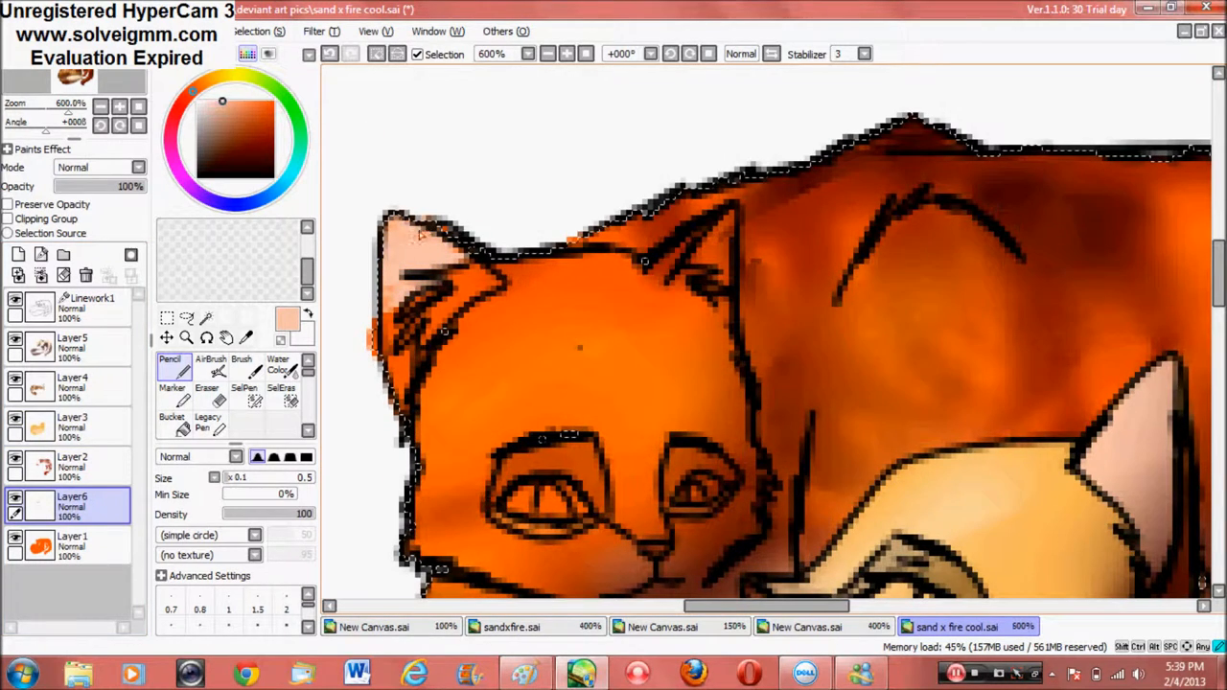
click(73, 536)
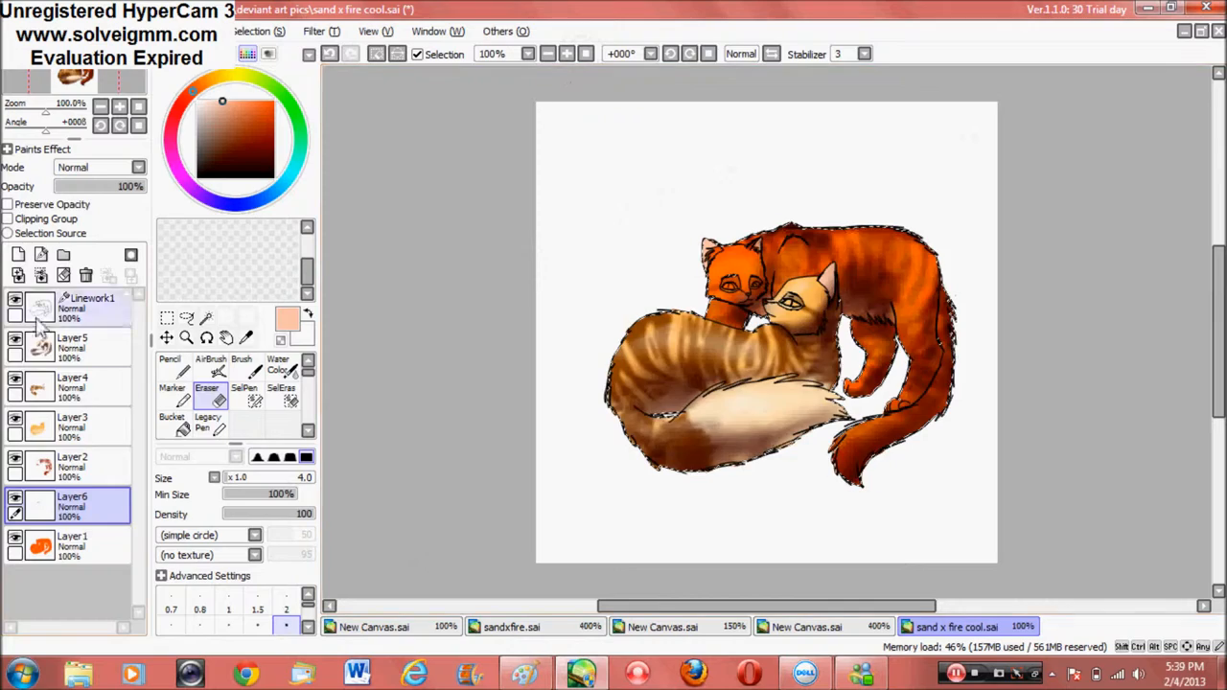
Step: Fill both cats' eyes green with dark pupils on Layer7/Layer8, then erase stray colour at the edges
click(73, 347)
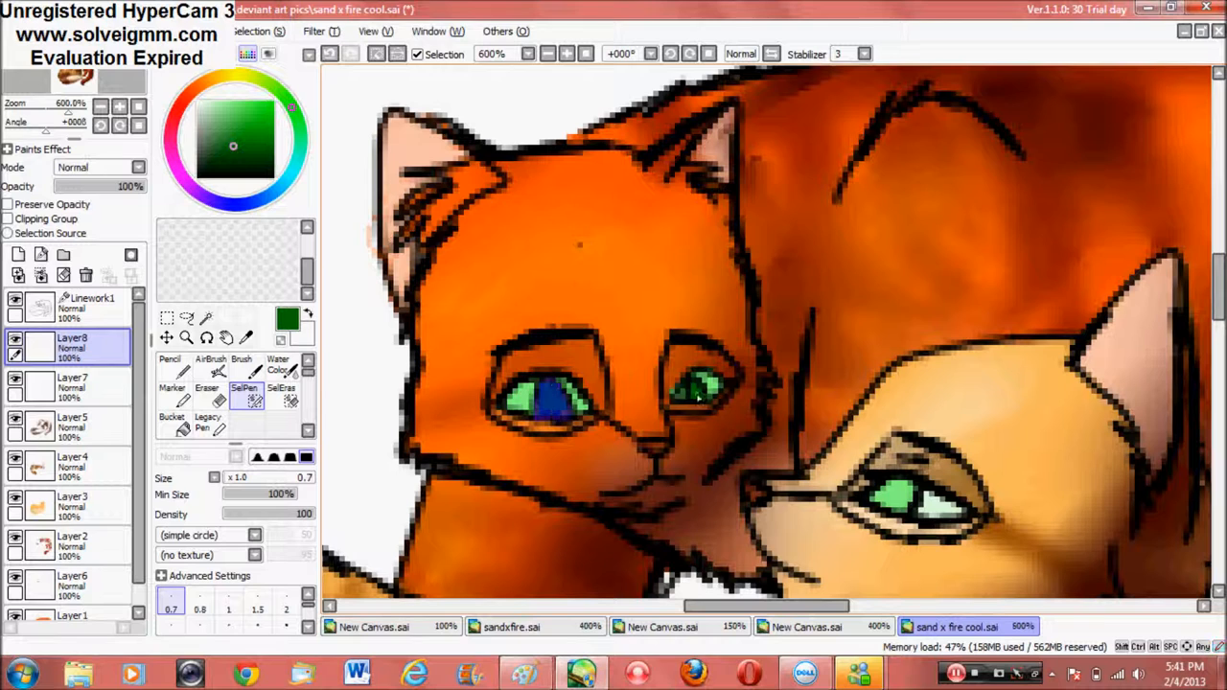
click(169, 362)
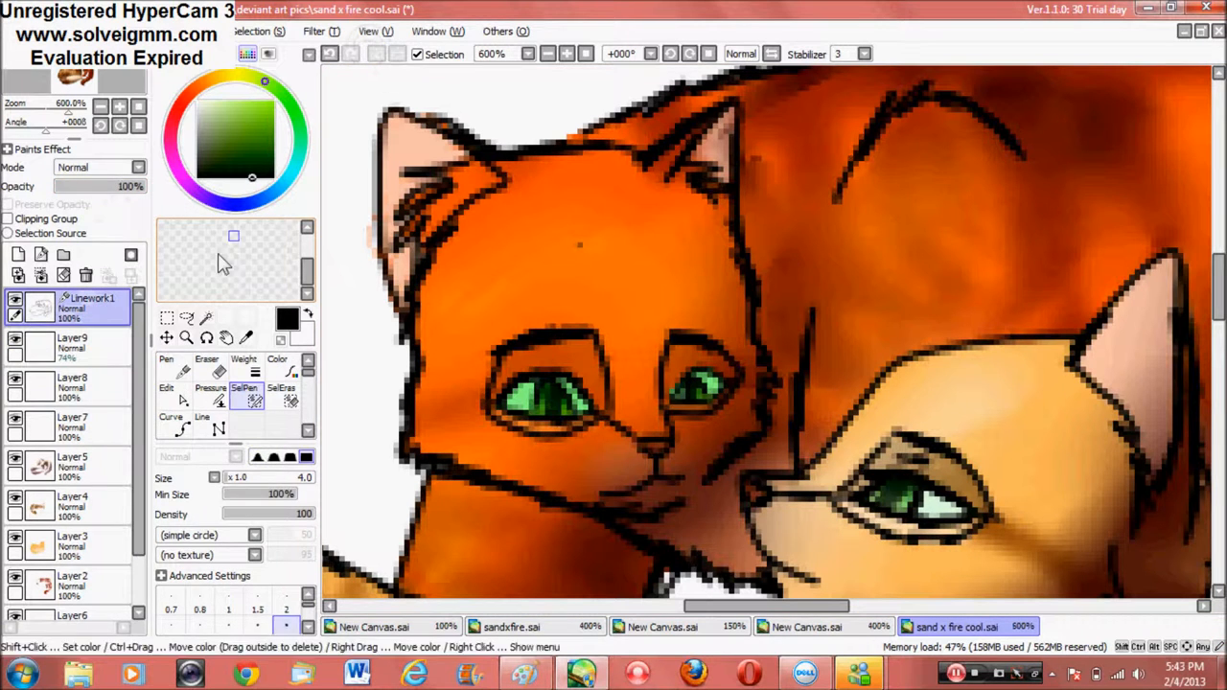
click(165, 364)
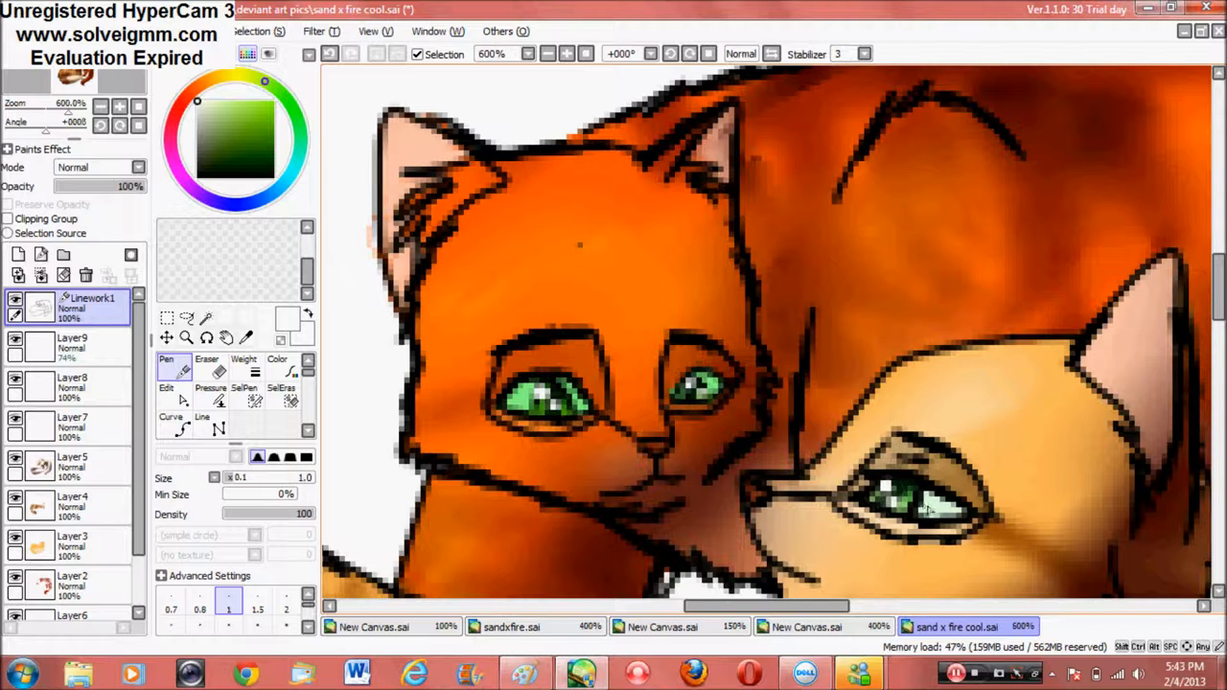
click(73, 387)
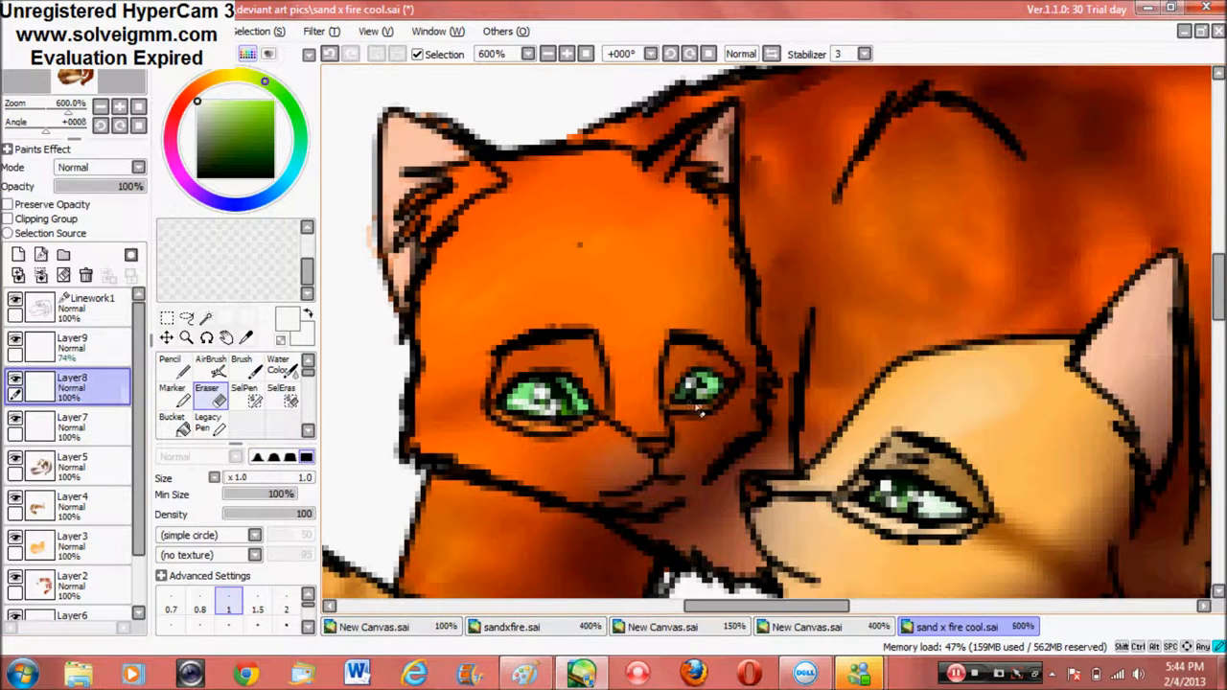
click(73, 347)
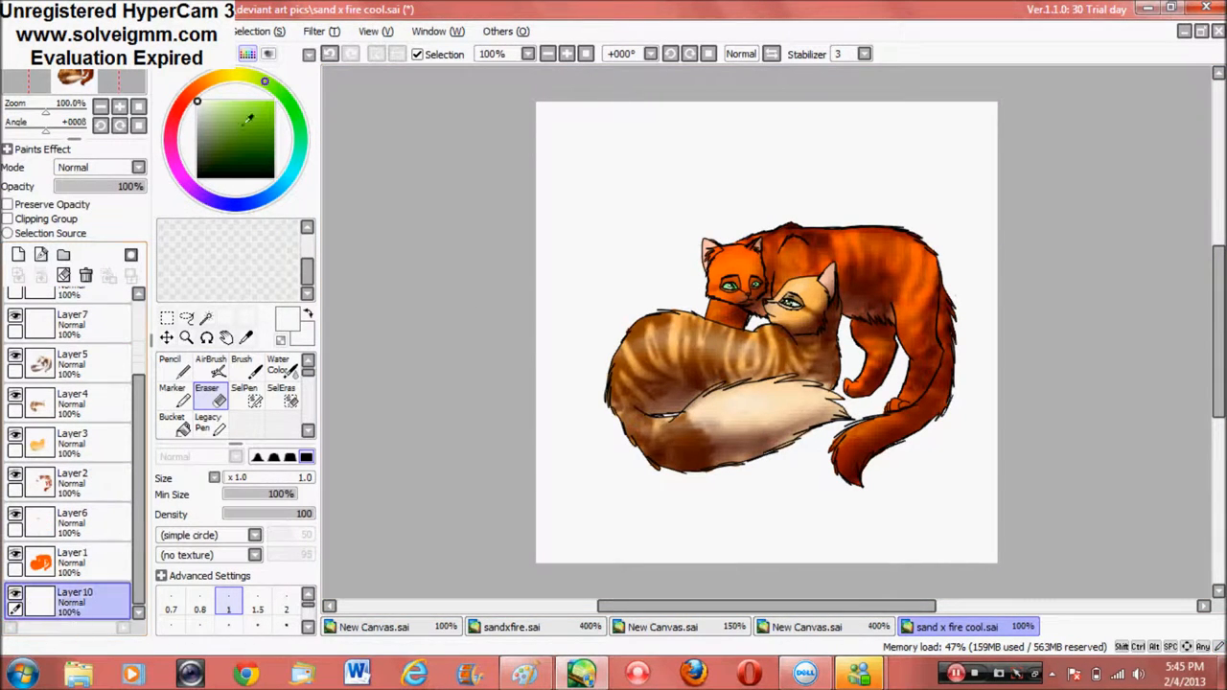
Step: Airbrush a pink radial gradient on Layer10 and letter 'Fireheart' above the cats, undoing the last strokes
click(169, 362)
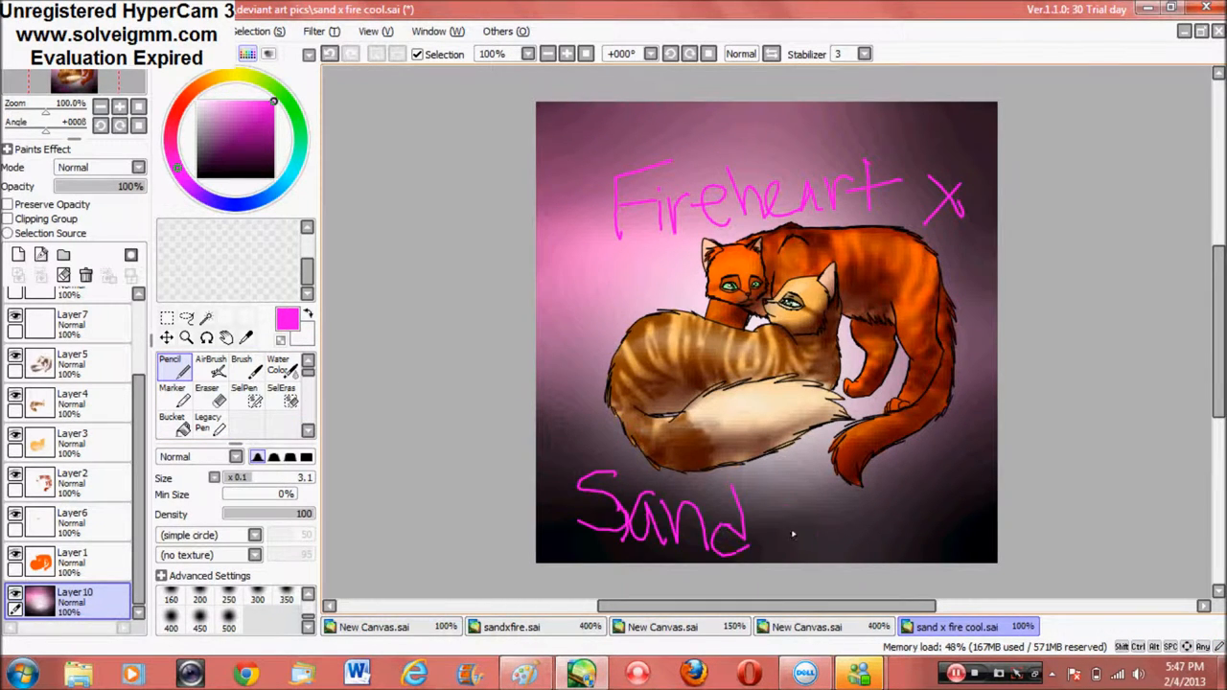
click(330, 53)
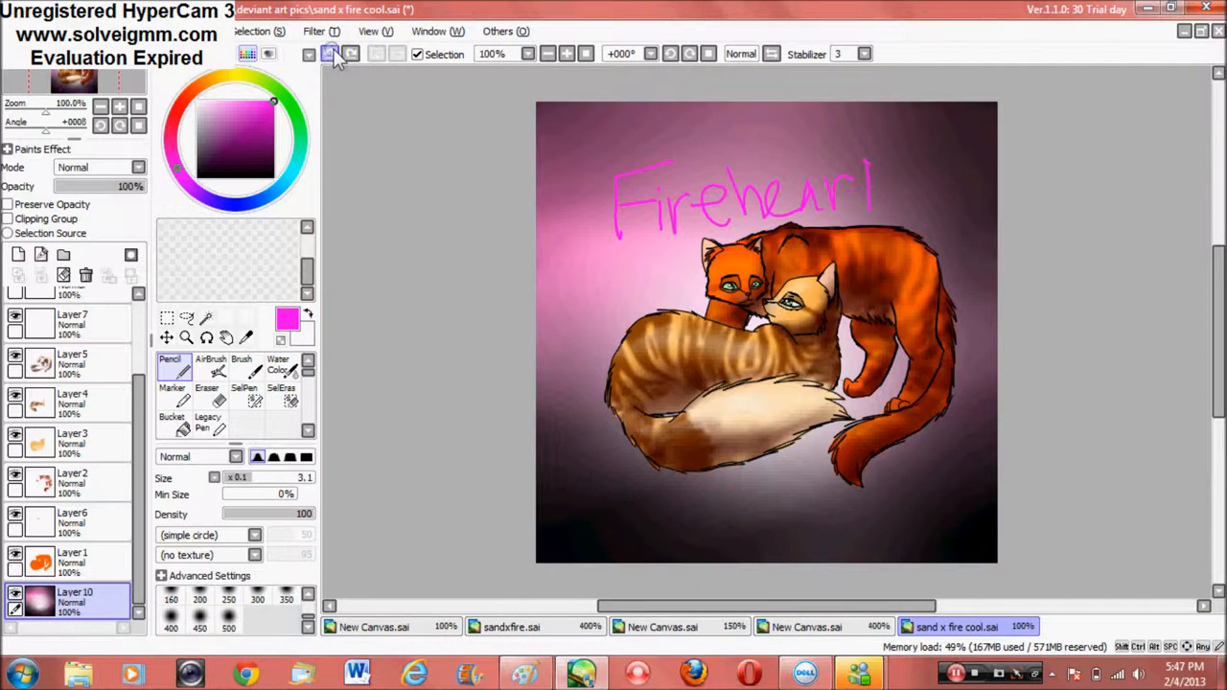